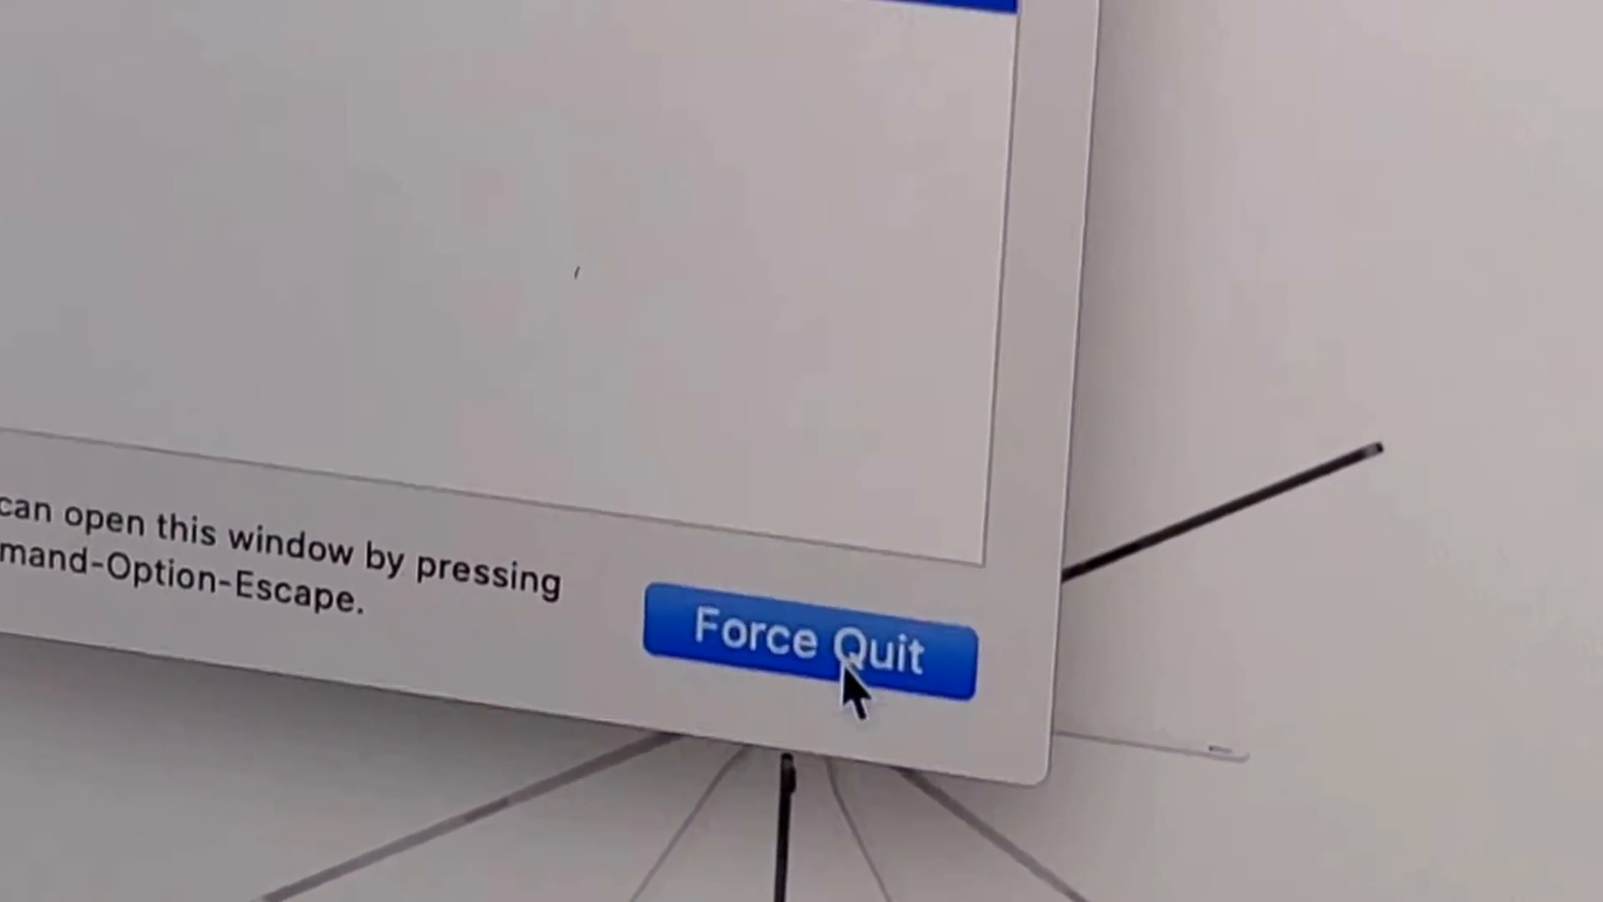
# - Select the Skype process and stop it so the Quit / Force Quit confirmation appears
pyautogui.click(812, 640)
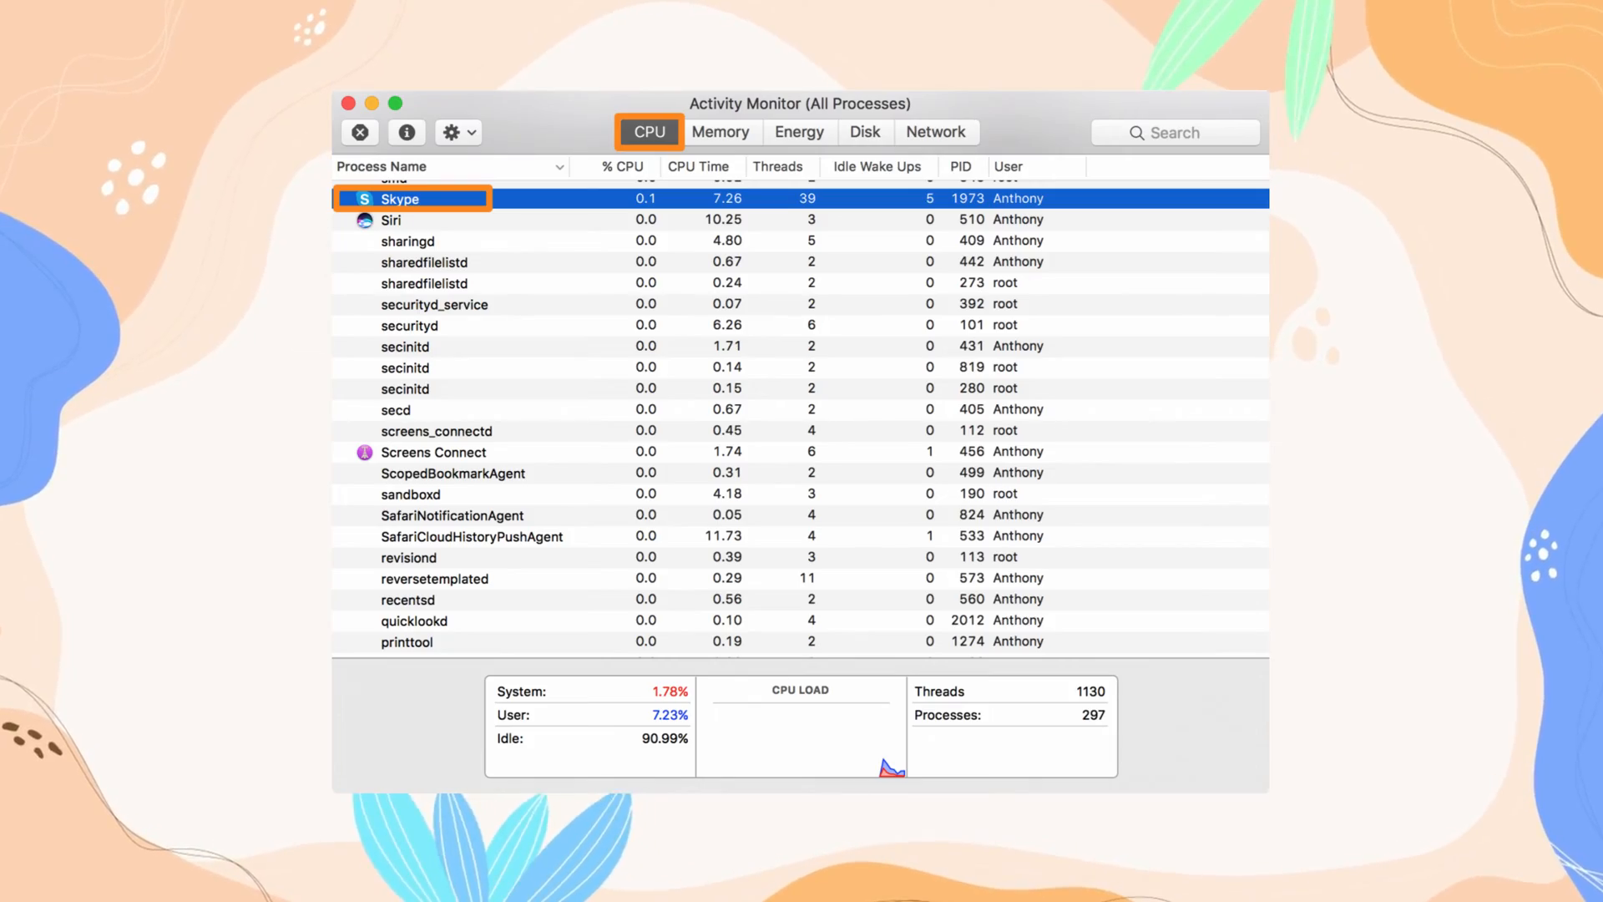
pyautogui.click(359, 132)
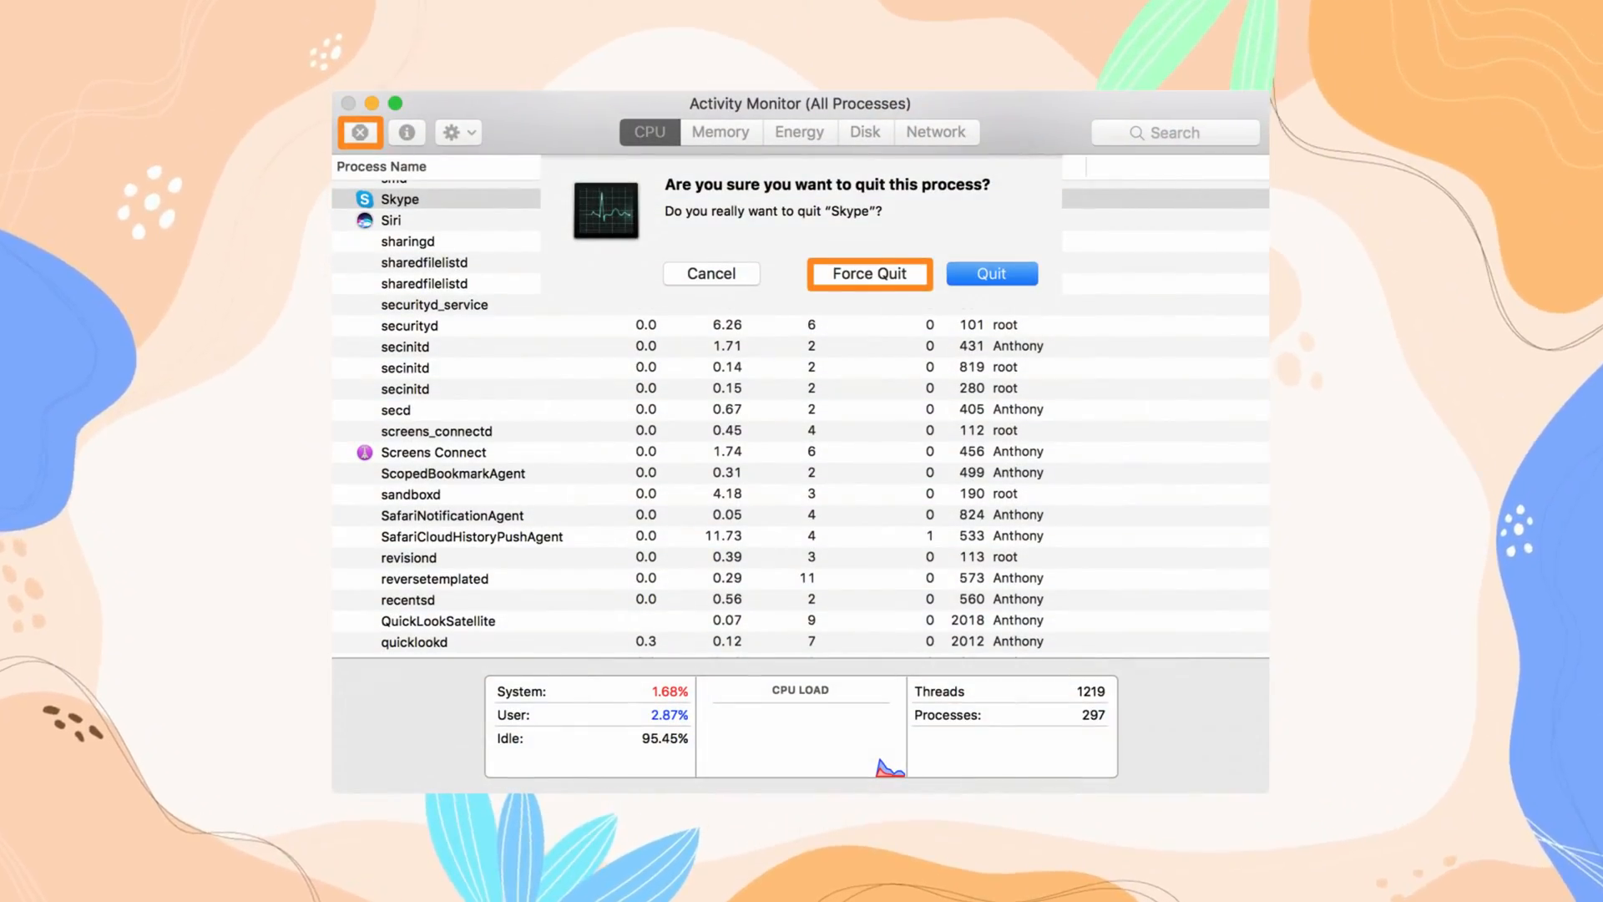